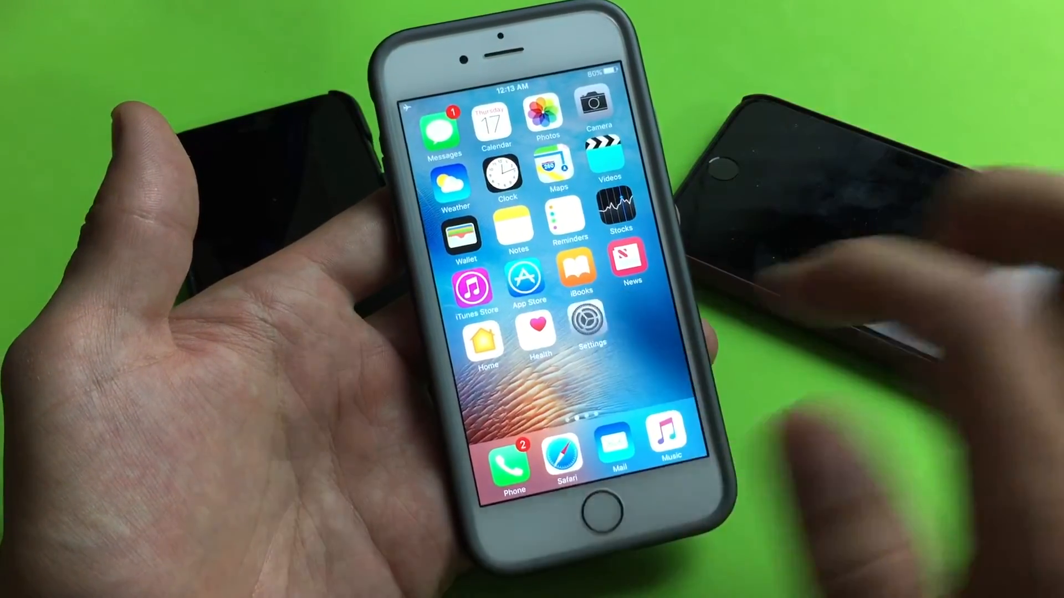
Launch Settings from the home screen and go to General
{"action": "left_click", "coordinate": [589, 325]}
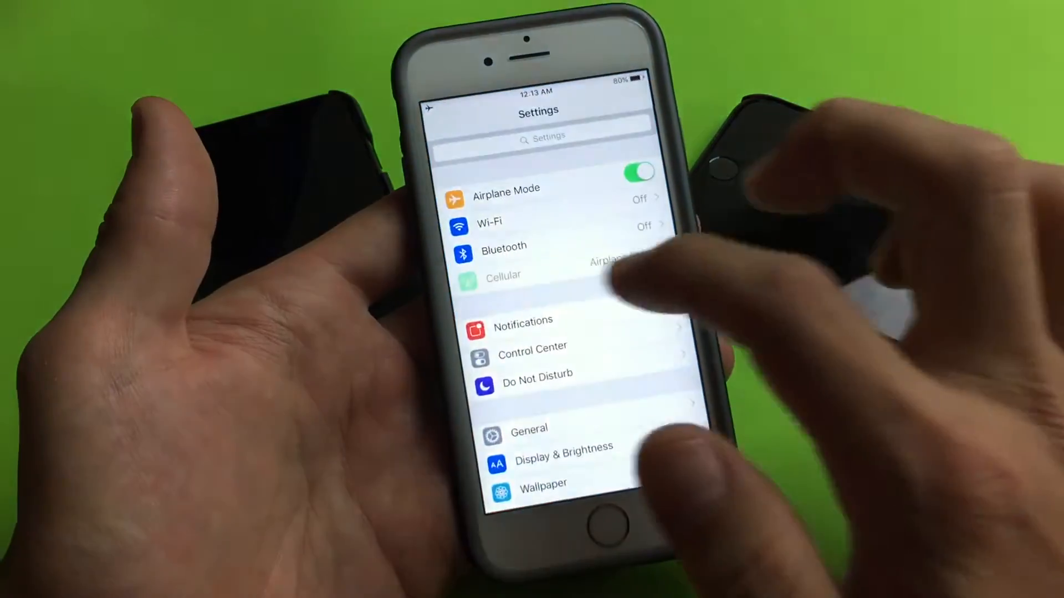
{"action": "scroll", "scroll_direction": "down", "scroll_amount": 3}
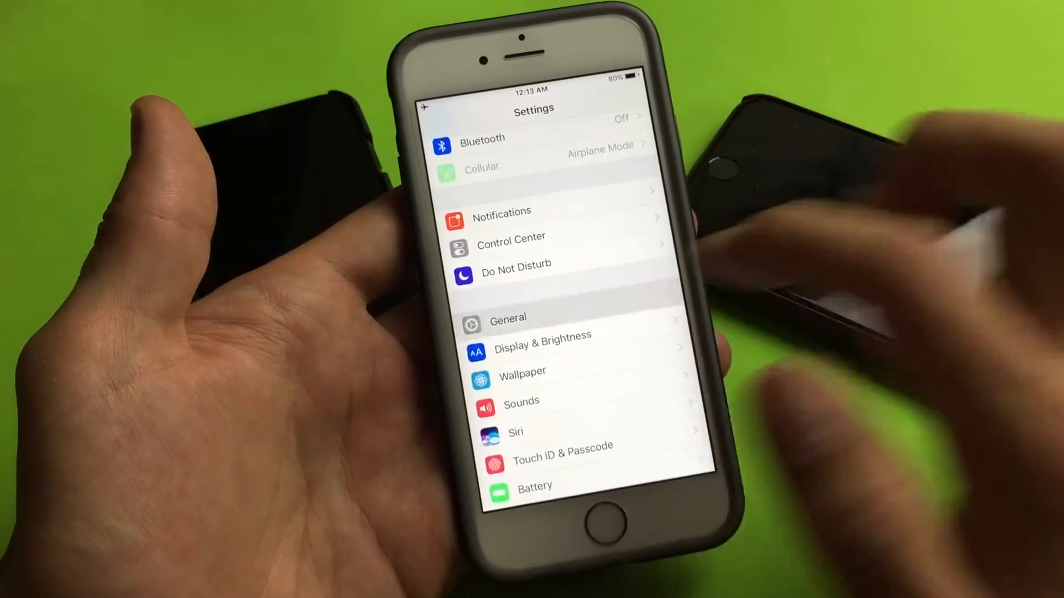
{"action": "left_click", "coordinate": [508, 319]}
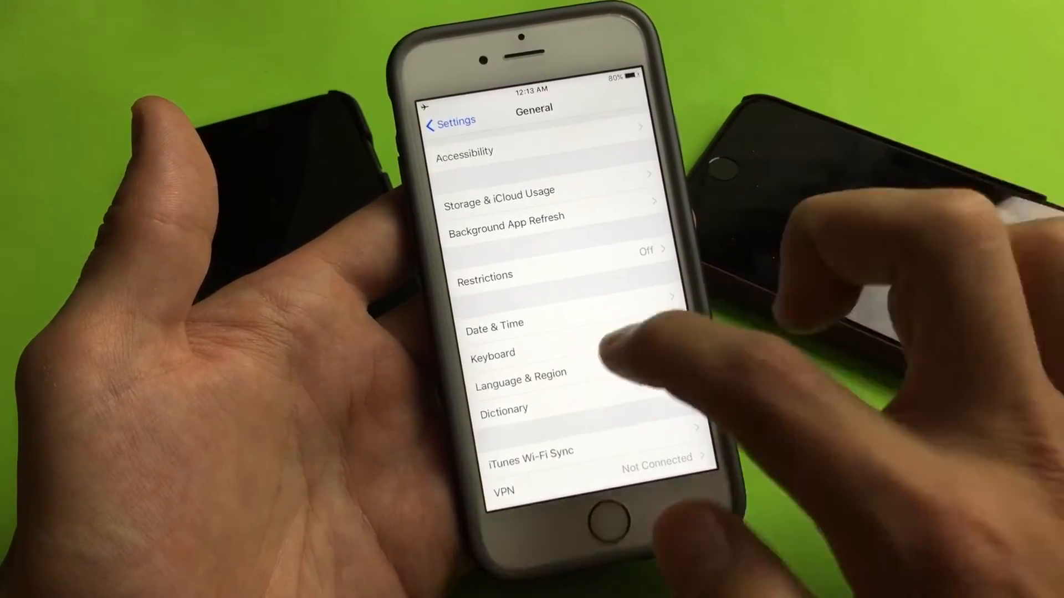
Go to Keyboard settings to list English, Emoji, Chinese Pinyin, Arabic and French keyboards
{"action": "left_click", "coordinate": [493, 353]}
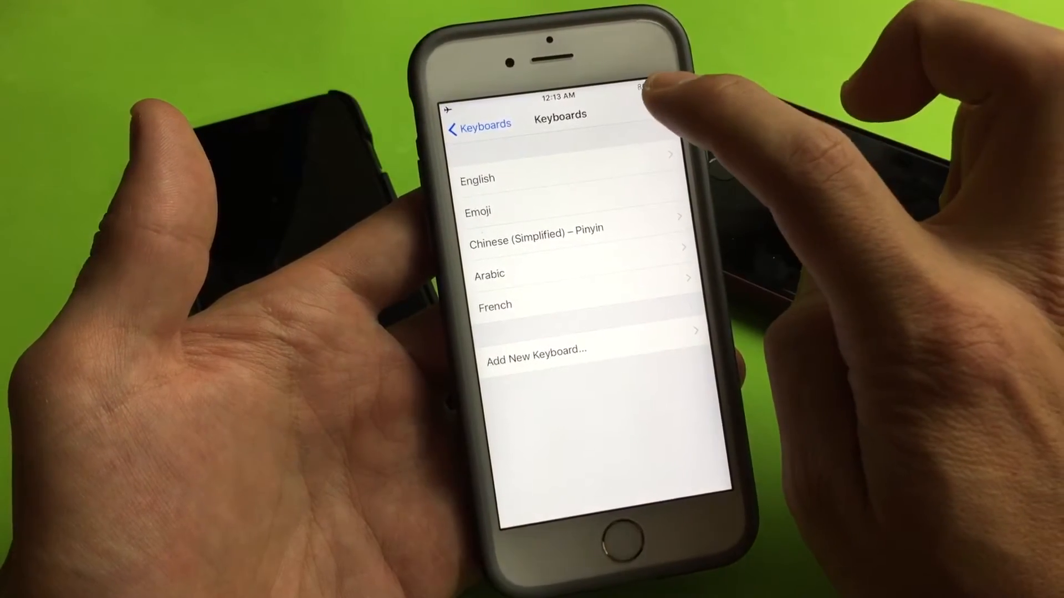
Edit the keyboards list and delete the French keyboard
{"action": "left_click", "coordinate": [634, 93]}
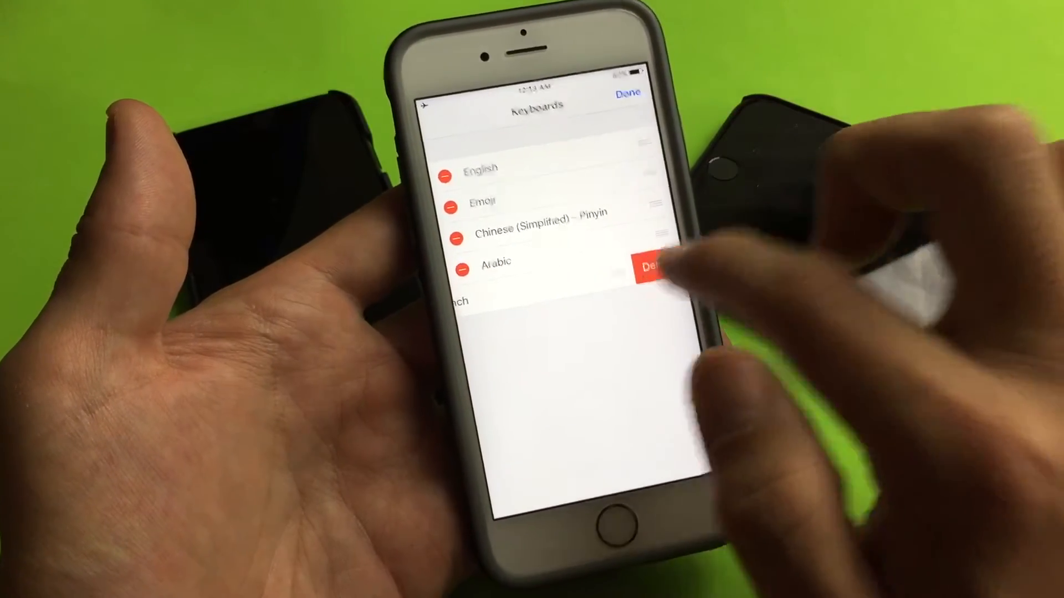
{"action": "left_click", "coordinate": [626, 91]}
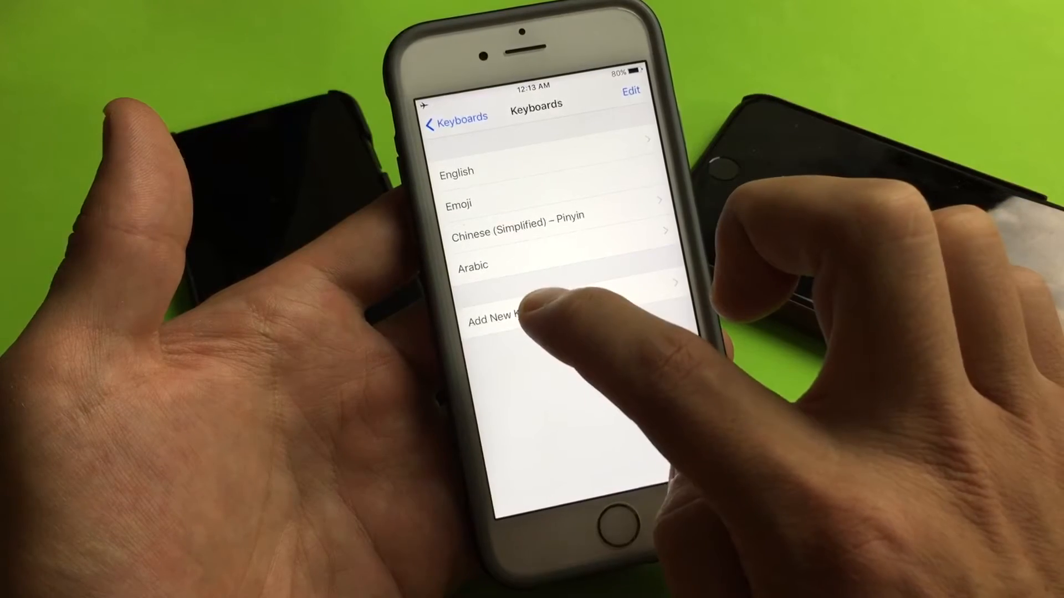
Add a new keyboard, scrolling to Japanese and confirming the Kana layout
{"action": "left_click", "coordinate": [506, 314]}
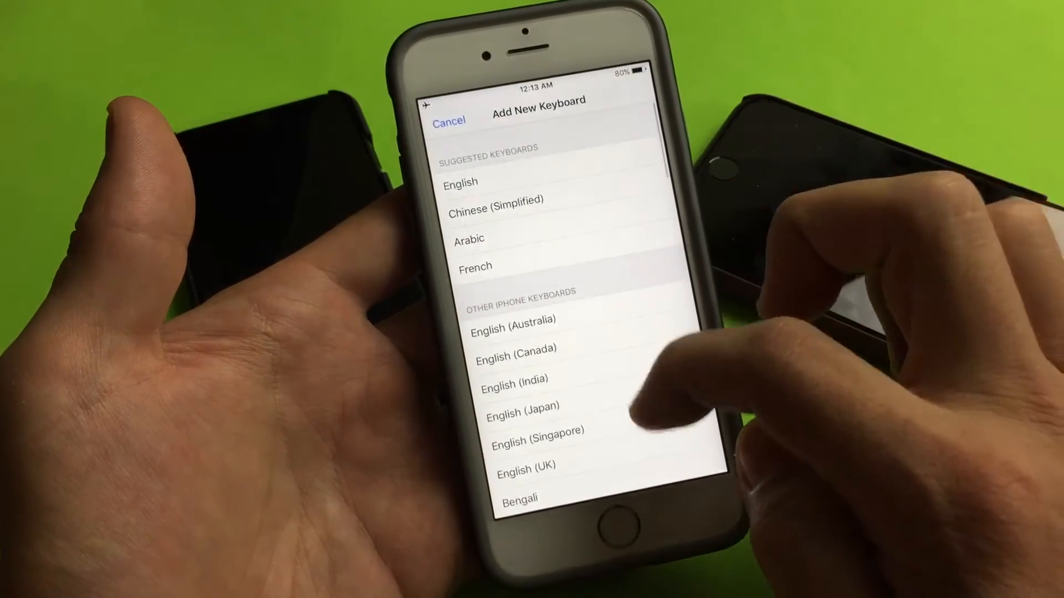
{"action": "scroll", "scroll_direction": "down", "scroll_amount": 3}
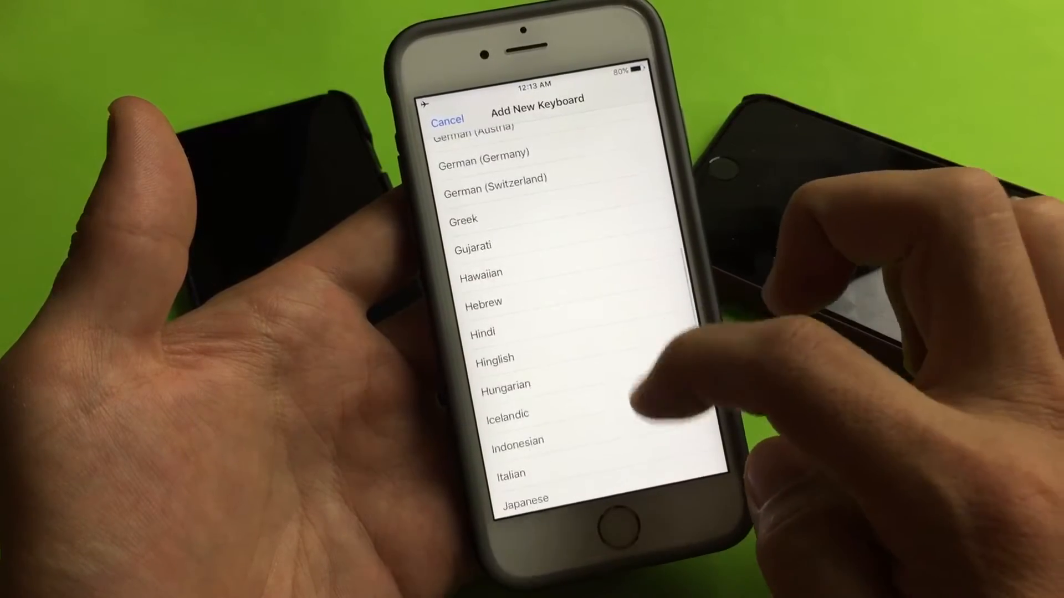
{"action": "scroll", "scroll_direction": "down", "scroll_amount": 3}
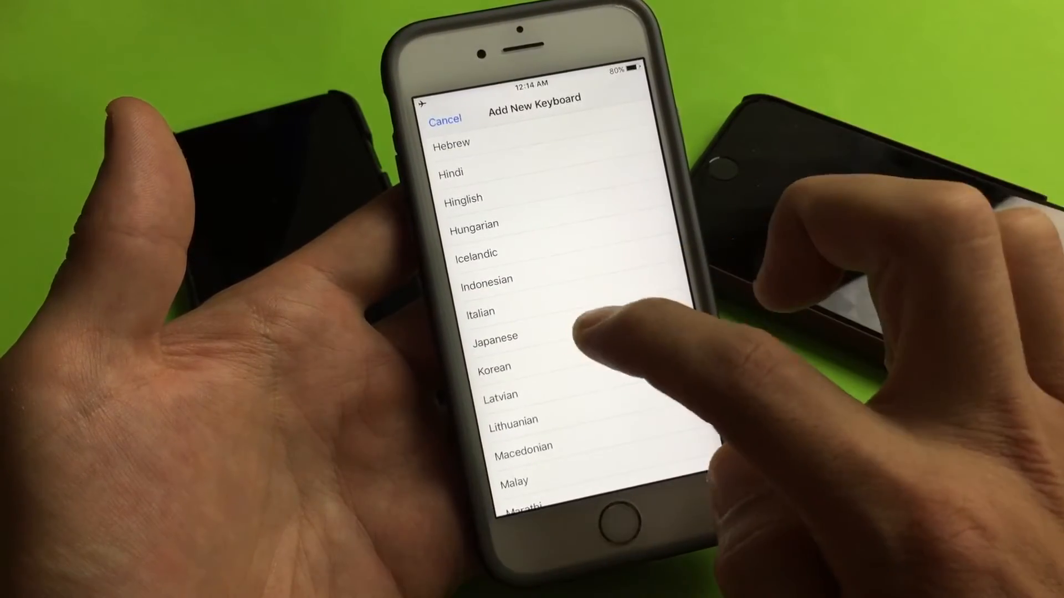
{"action": "left_click", "coordinate": [495, 336]}
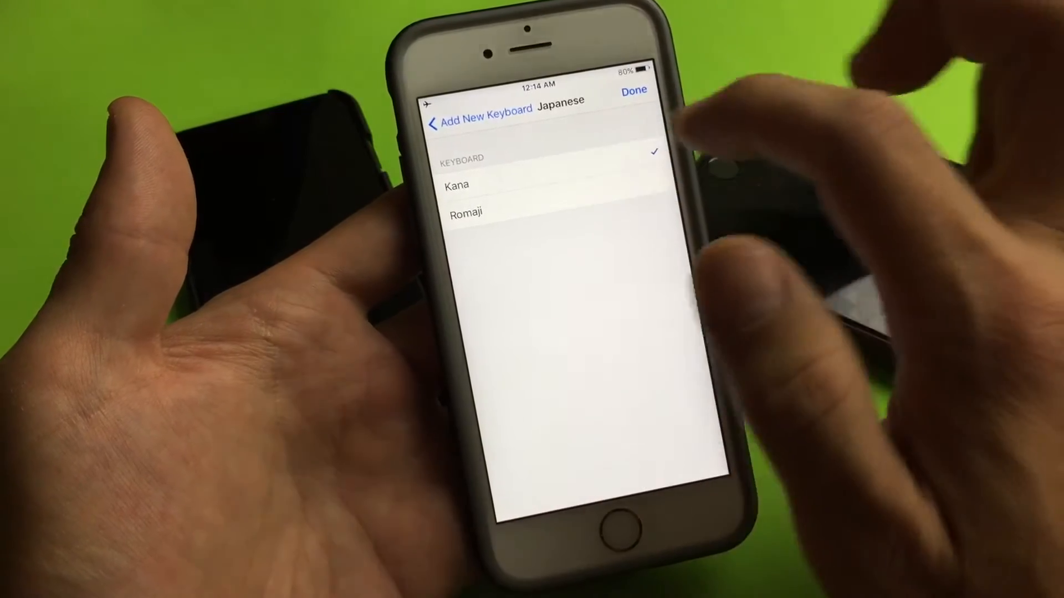
{"action": "left_click", "coordinate": [632, 90]}
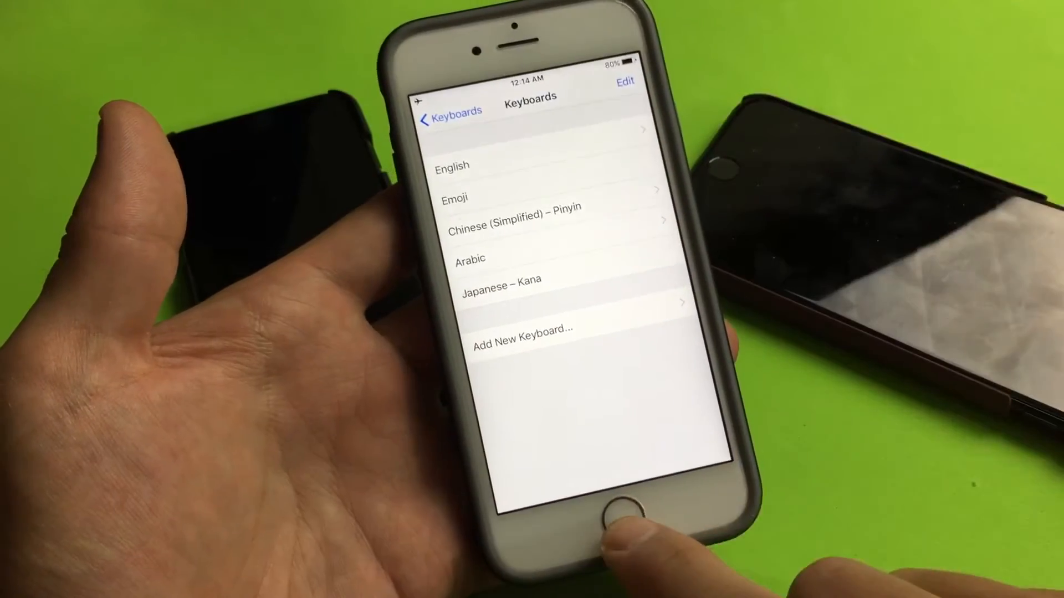
Return home and launch Safari from the dock with the address bar active
{"action": "left_click", "coordinate": [616, 510]}
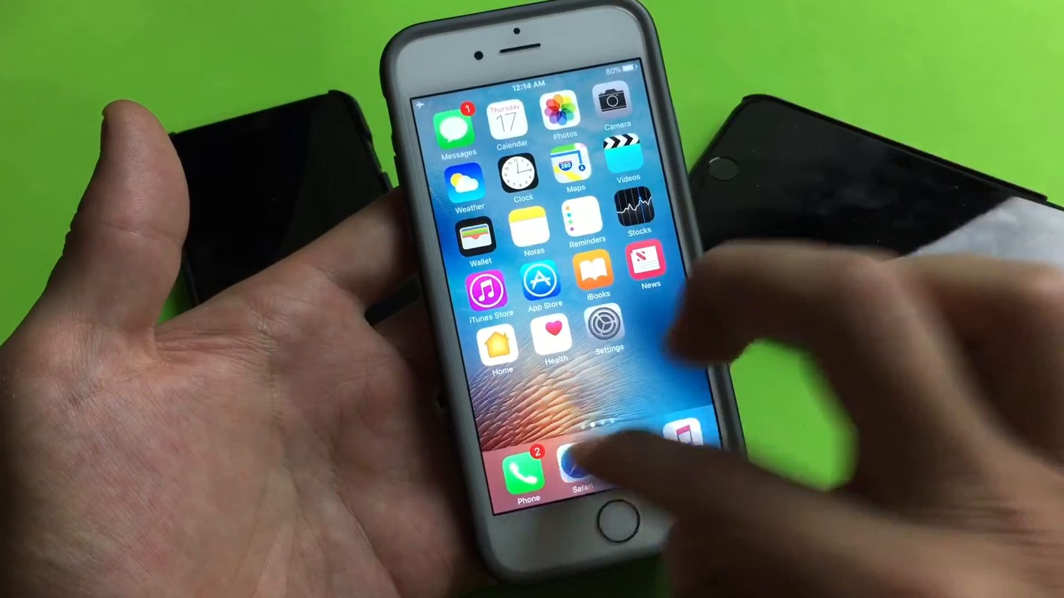
{"action": "left_click", "coordinate": [579, 468]}
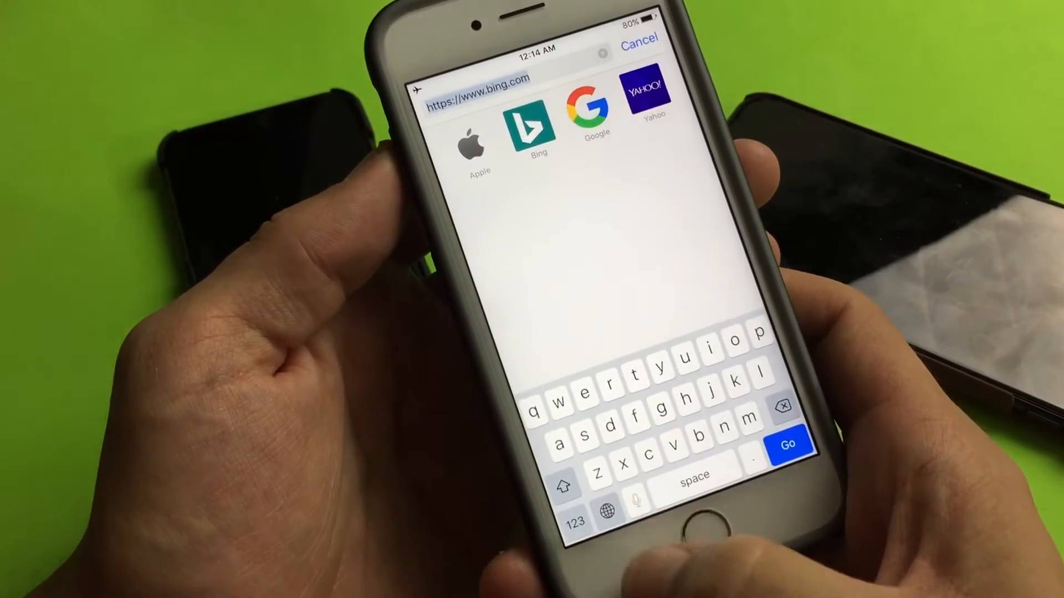
Switch to the Arabic (العربية) keyboard and type letters in the address bar
{"action": "left_click", "coordinate": [608, 505]}
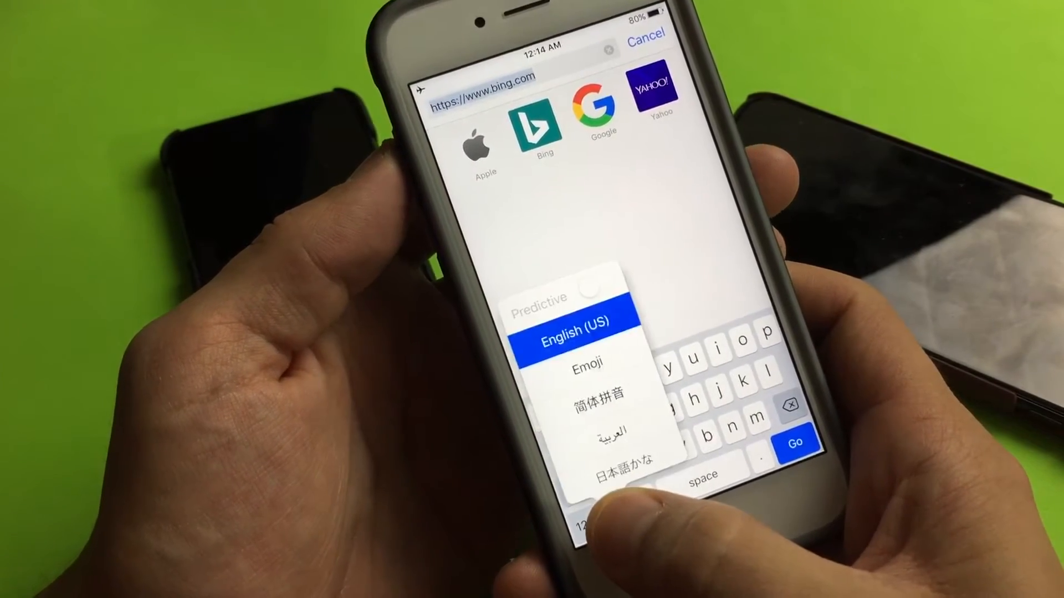
{"action": "left_click", "coordinate": [585, 366]}
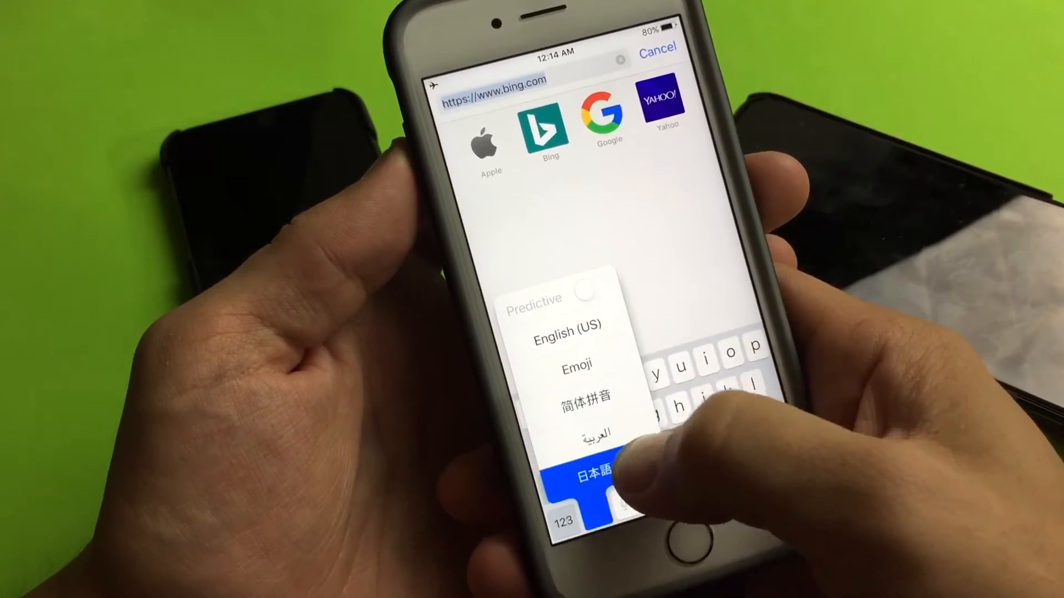
{"action": "left_click", "coordinate": [598, 471]}
{"action": "type", "text": "راز"}
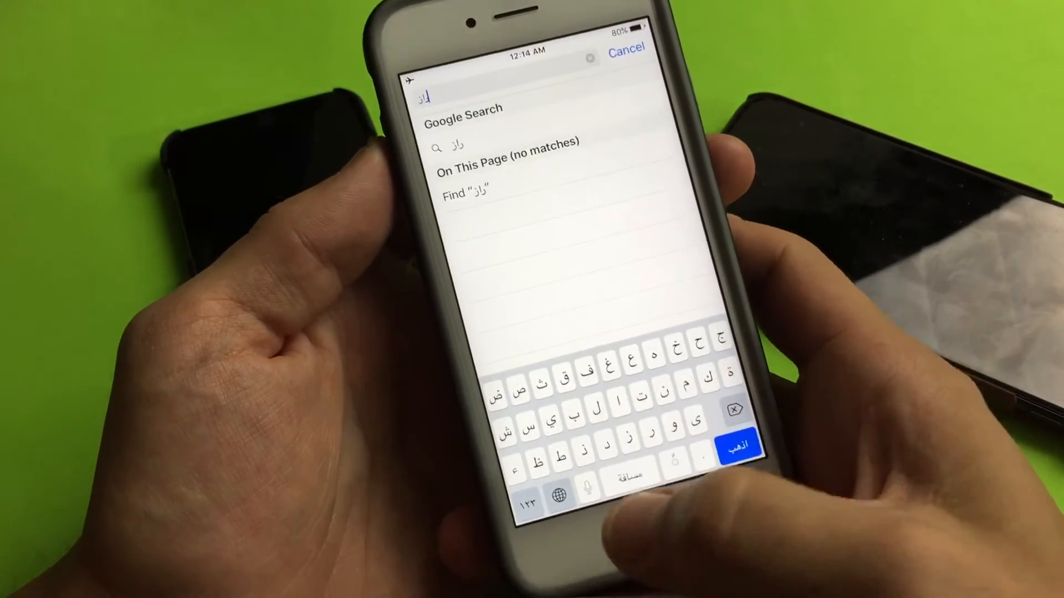
{"action": "left_click", "coordinate": [556, 488]}
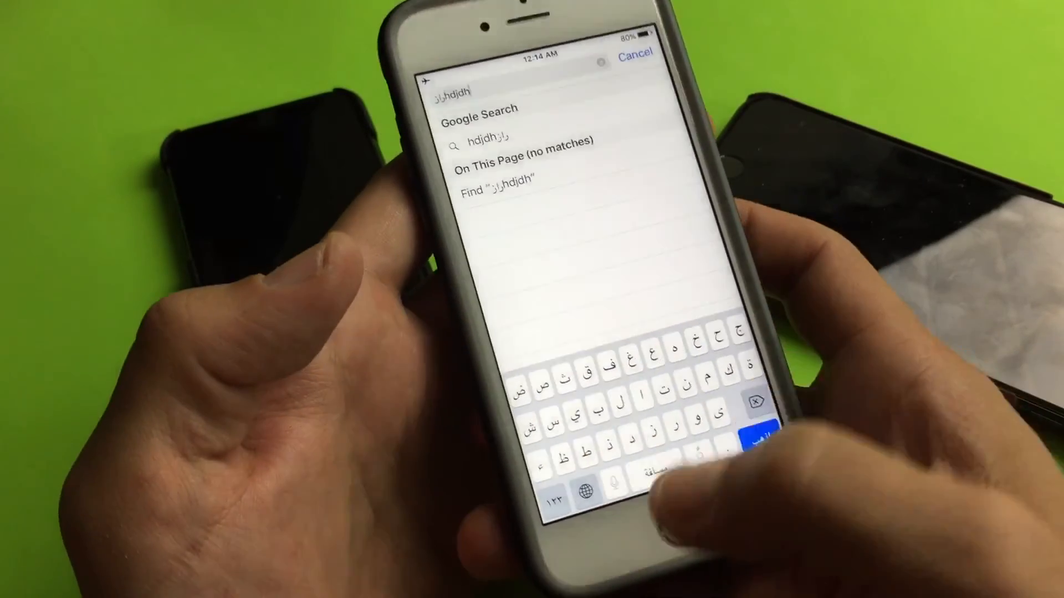
Long-press the globe key and choose 日本語かな (Japanese Kana)
{"action": "left_click", "coordinate": [570, 487]}
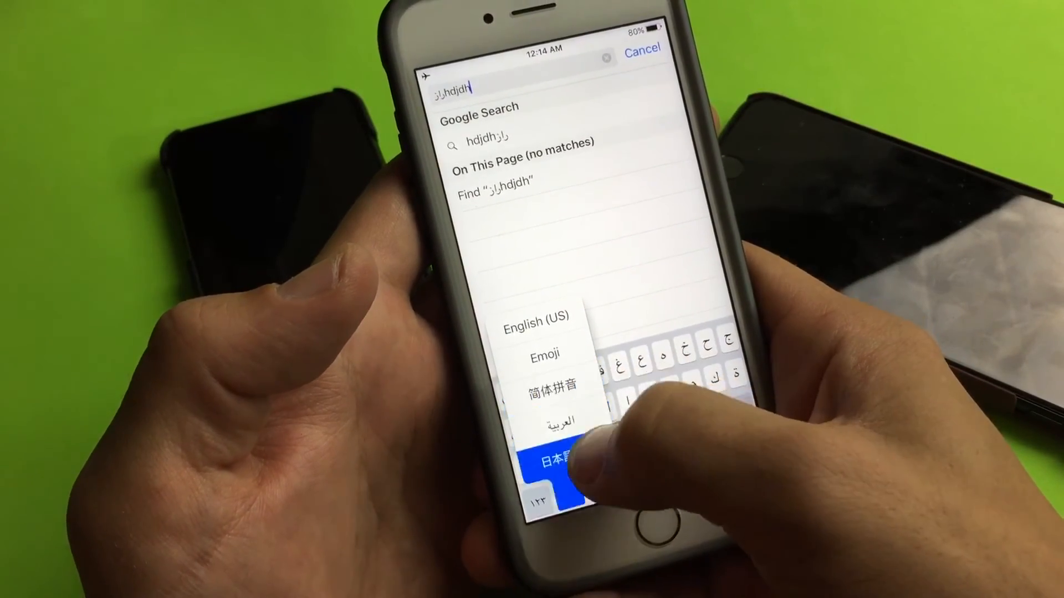
{"action": "left_click", "coordinate": [557, 461]}
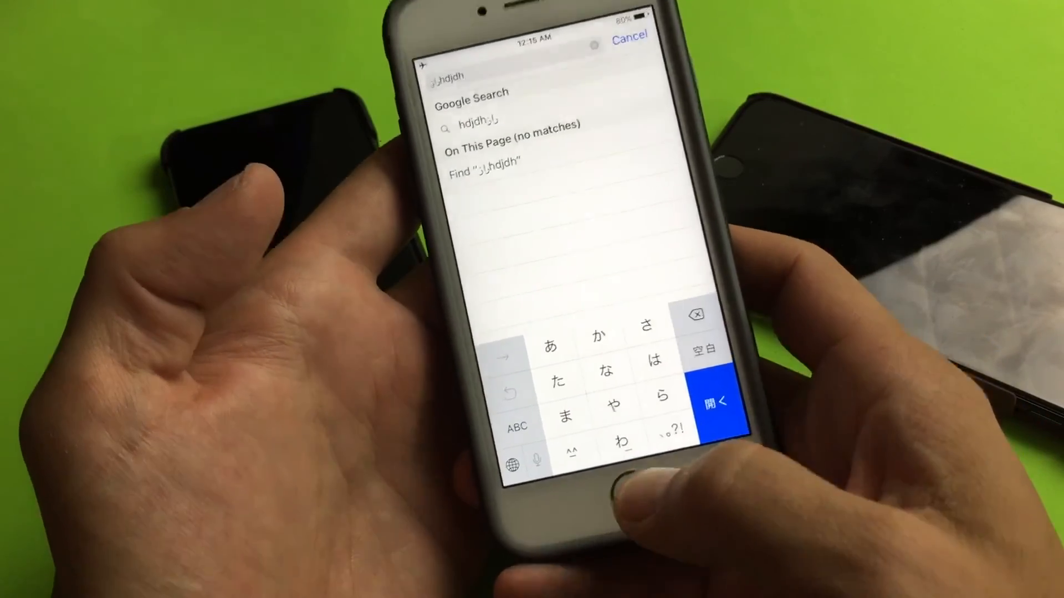